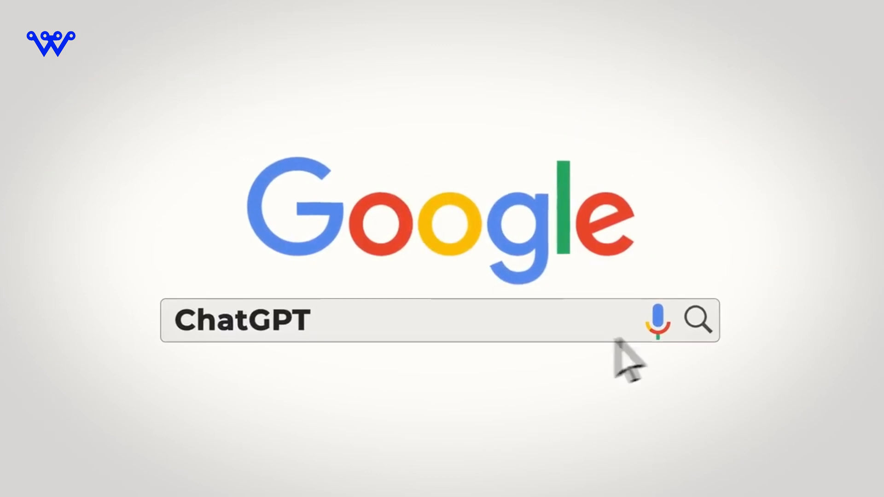
- Run the Google search for 'ChatGPT' and bring up the article on AI's impact on jobs
{"action": "left_click", "coordinate": [699, 320]}
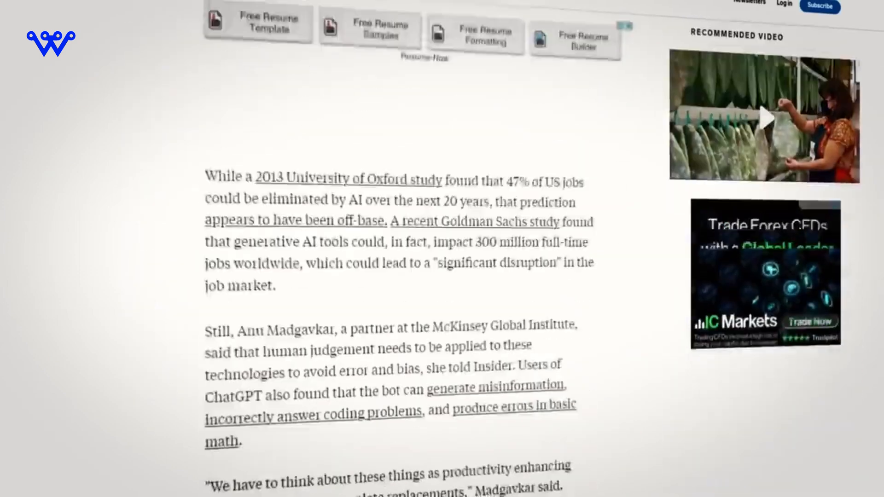